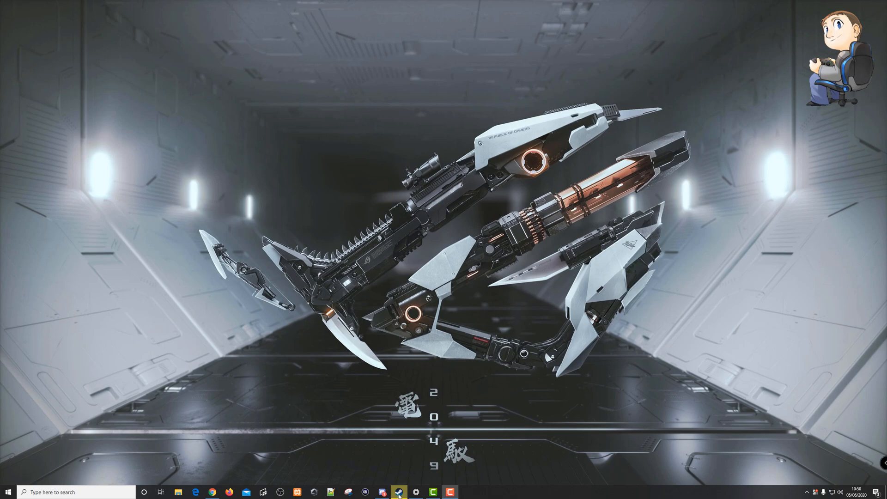
- Launch the Steam client from the taskbar and go to the game library
{"action": "left_click", "coordinate": [397, 489]}
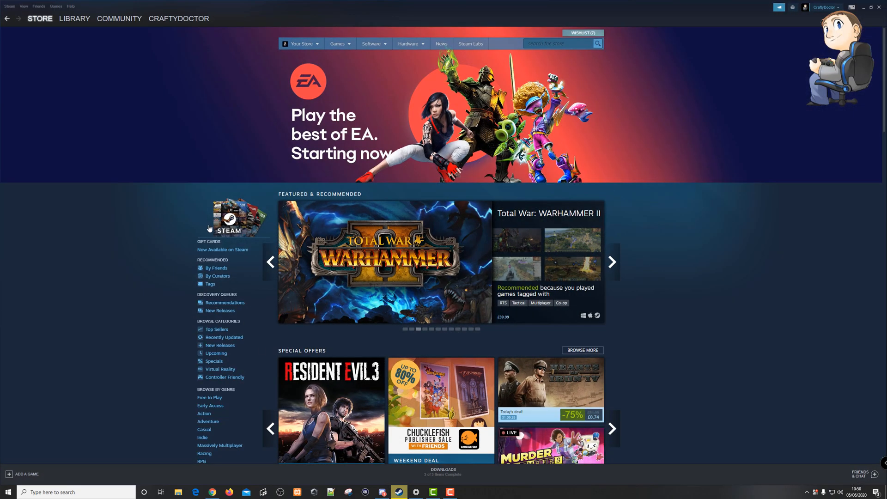
{"action": "left_click", "coordinate": [40, 19]}
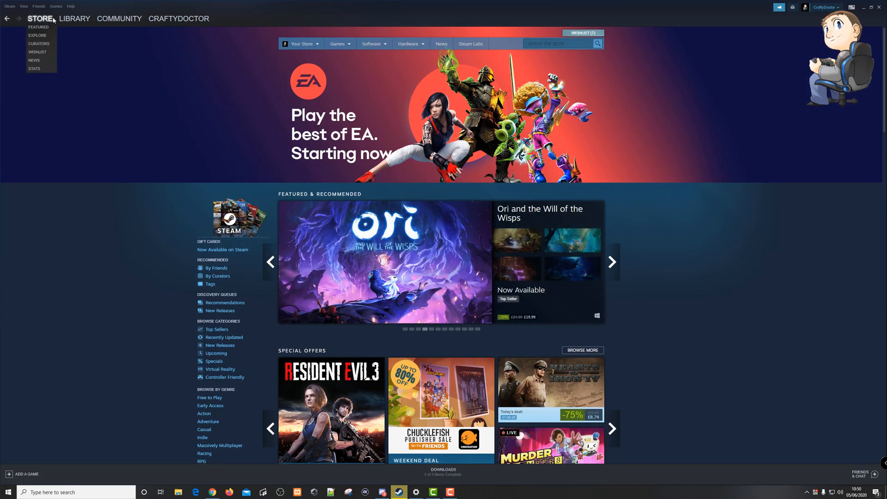
{"action": "left_click", "coordinate": [75, 18]}
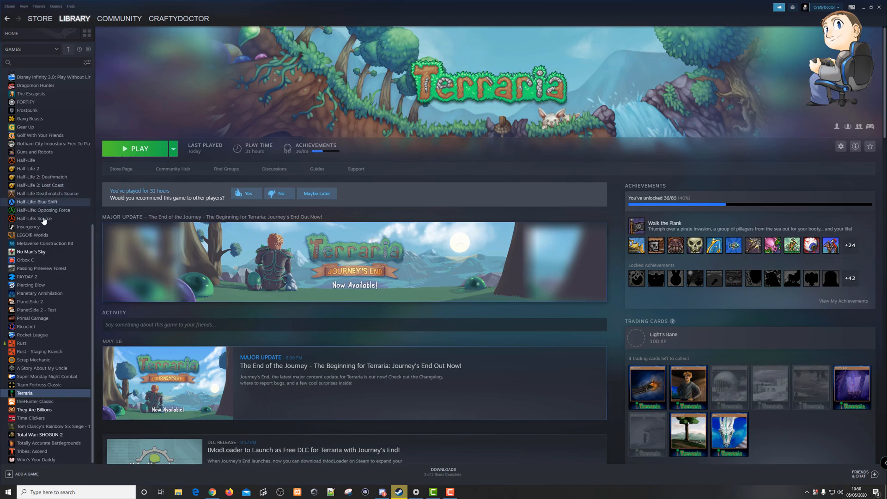
{"action": "mouse_move", "coordinate": [44, 176]}
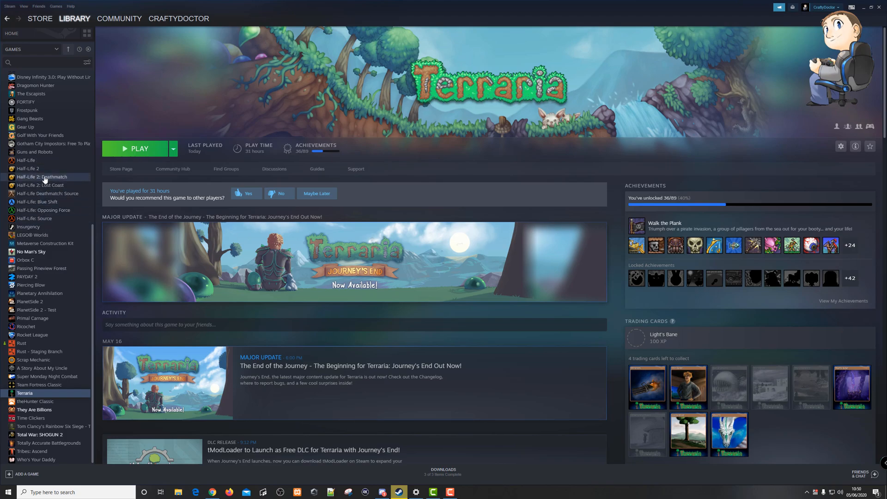
{"action": "mouse_move", "coordinate": [28, 168]}
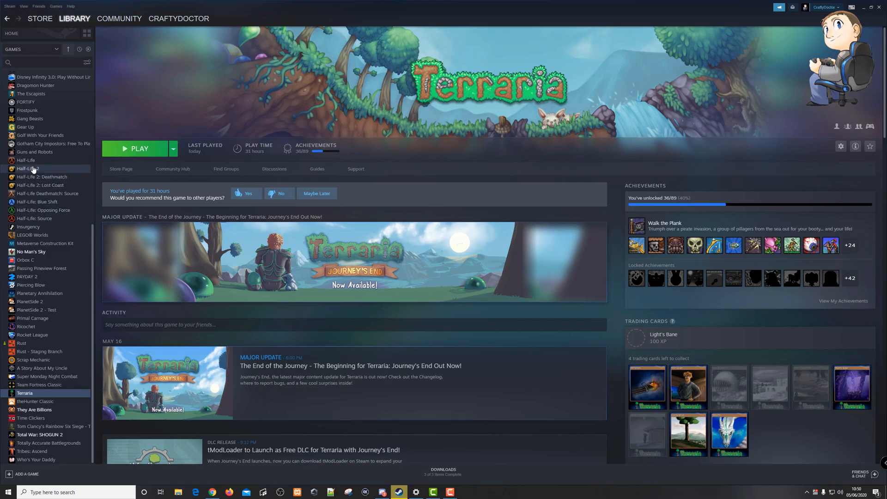
- Browse the Half-Life 2 and No Man's Sky pages, then return to Terraria's page
{"action": "left_click", "coordinate": [27, 168]}
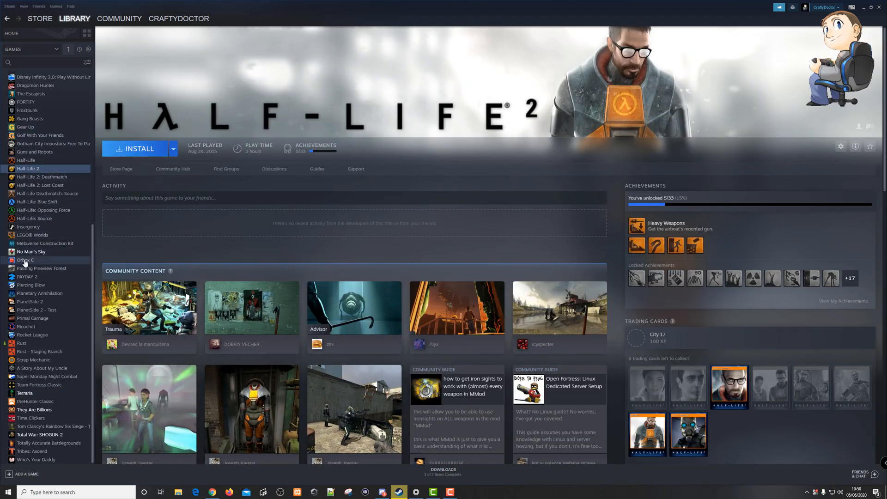
{"action": "mouse_move", "coordinate": [45, 251]}
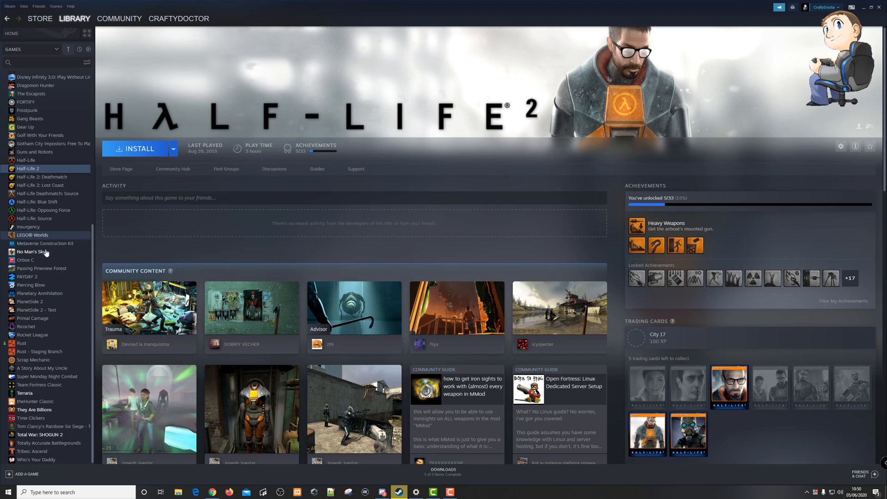
{"action": "left_click", "coordinate": [30, 252]}
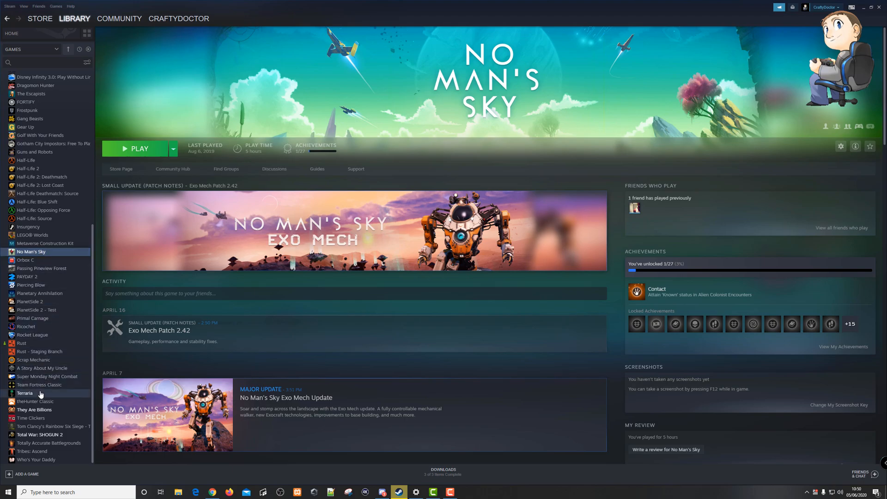
{"action": "left_click", "coordinate": [25, 392]}
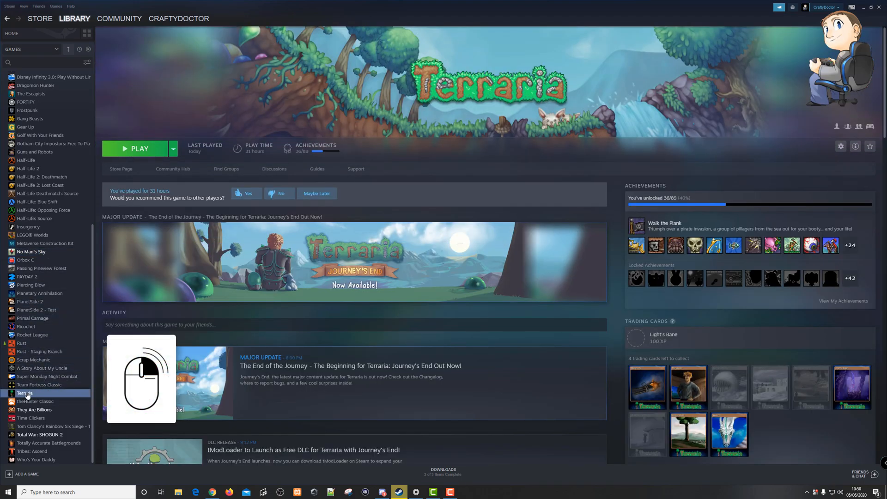
- Choose Manage > Uninstall from Terraria's right-click menu in the games list
{"action": "right_click", "coordinate": [24, 394]}
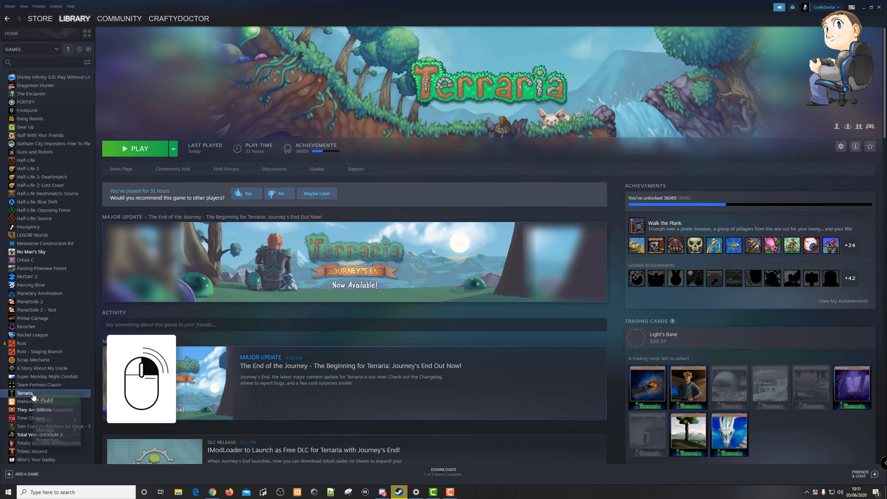
{"action": "right_click", "coordinate": [25, 392]}
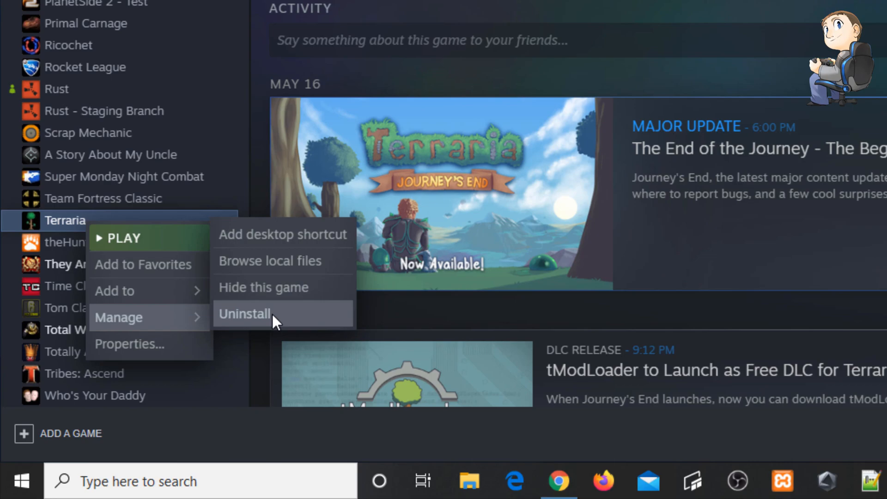
{"action": "left_click", "coordinate": [245, 314]}
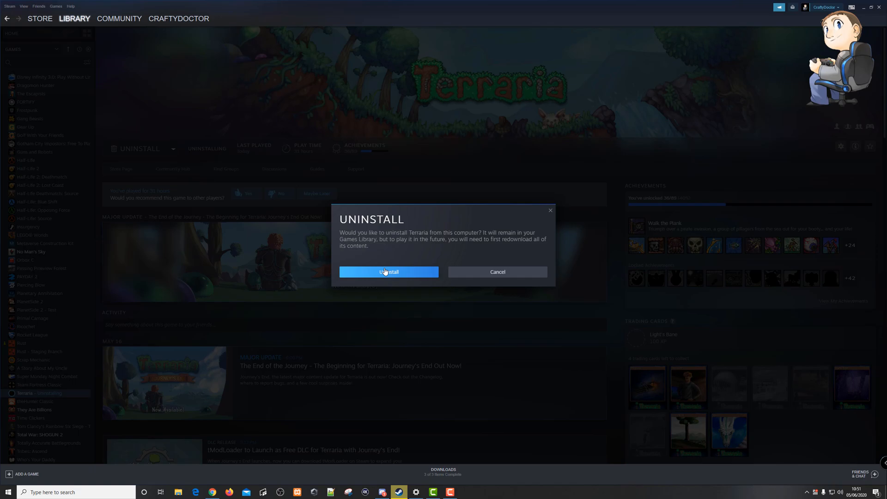
- Confirm uninstalling Terraria, then view the Super Monday Night Combat page
{"action": "left_click", "coordinate": [389, 272]}
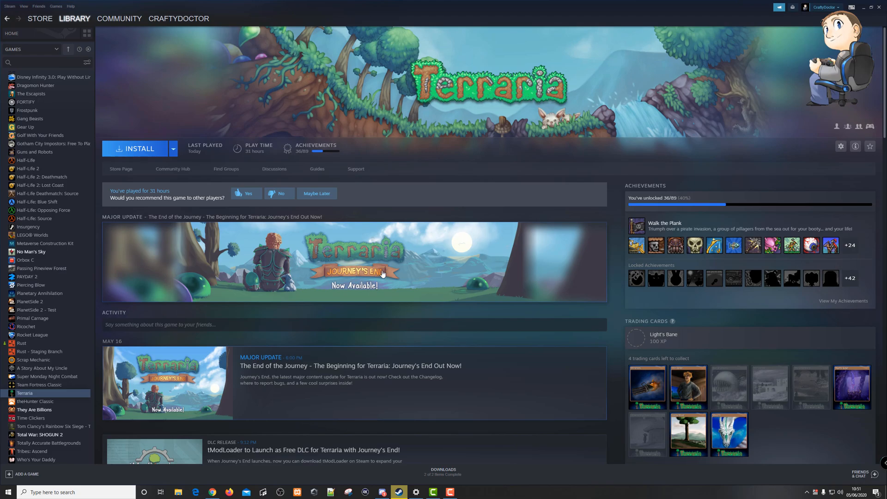
{"action": "left_click", "coordinate": [39, 376]}
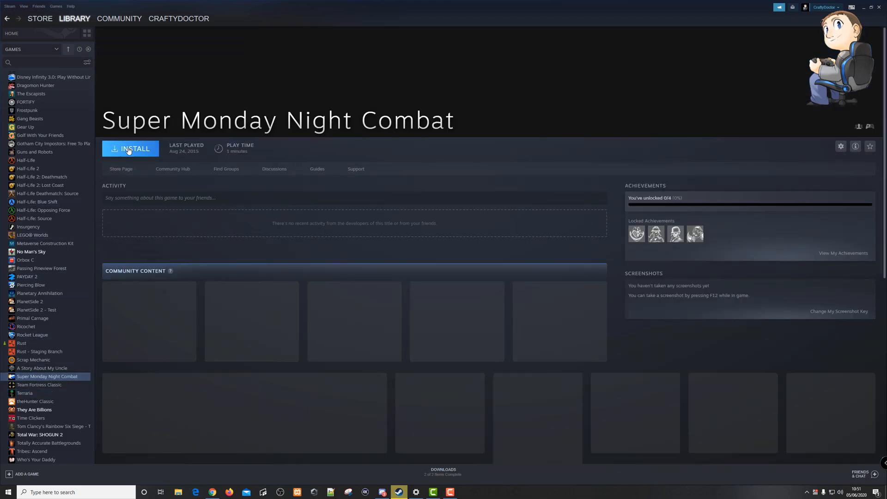